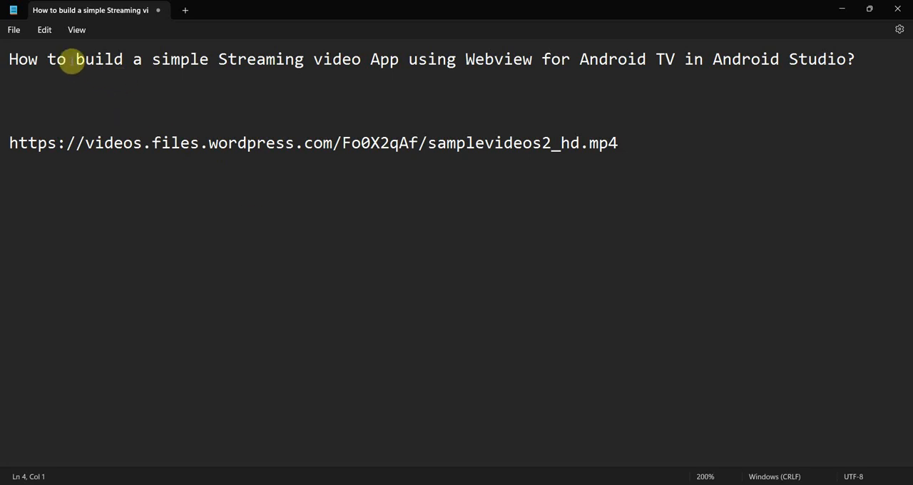
Step: Highlight 'build', 'simple Streaming video' and 'Webview' in the Notepad tutorial title
{"action": "double_click", "coordinate": [100, 59]}
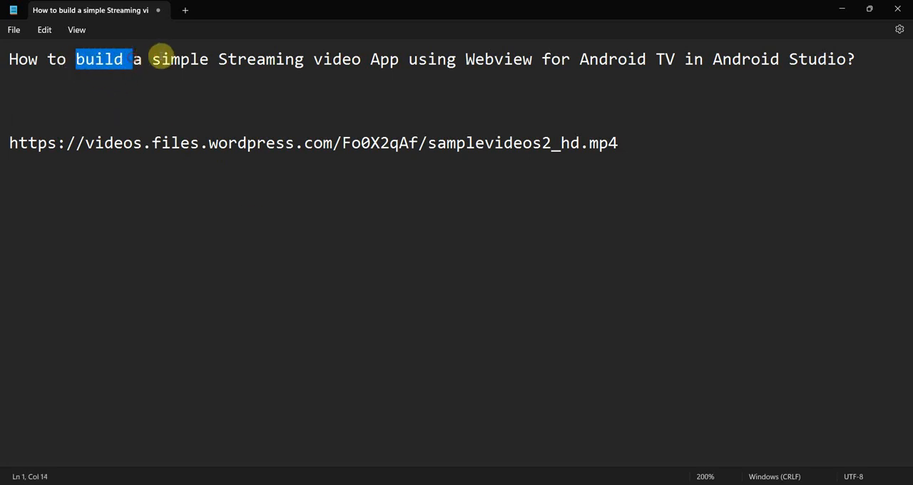
{"action": "left_click_drag", "start_coordinate": [151, 59], "coordinate": [399, 59]}
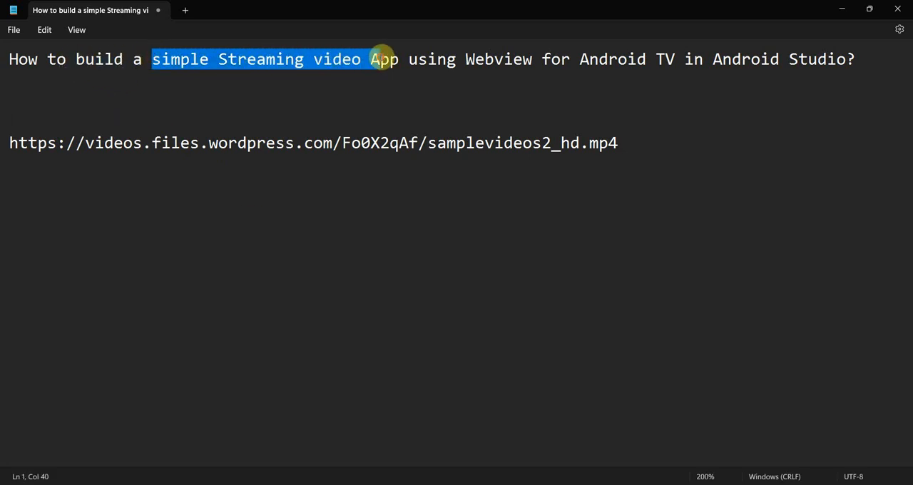
{"action": "double_click", "coordinate": [498, 60]}
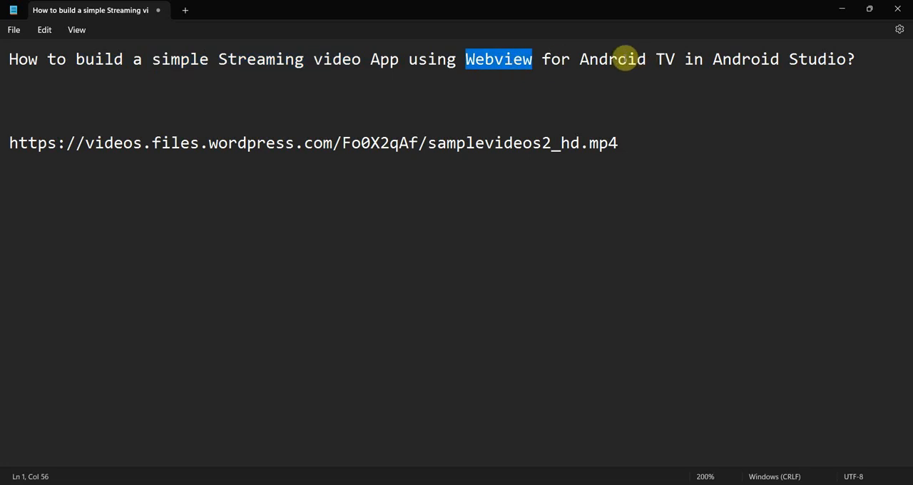
{"action": "mouse_move", "coordinate": [704, 58]}
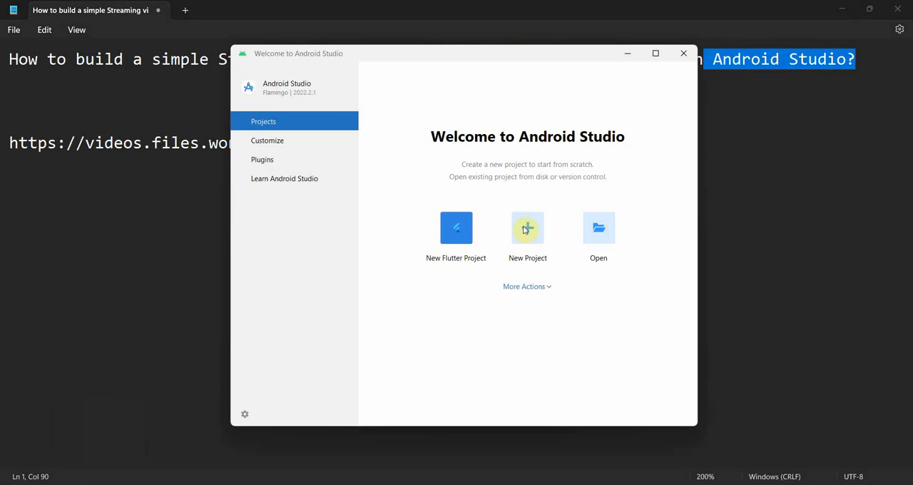
Step: Create an Empty Views Activity project 'Video Streaming App for Android TV' in Java, API 33
{"action": "left_click", "coordinate": [527, 228]}
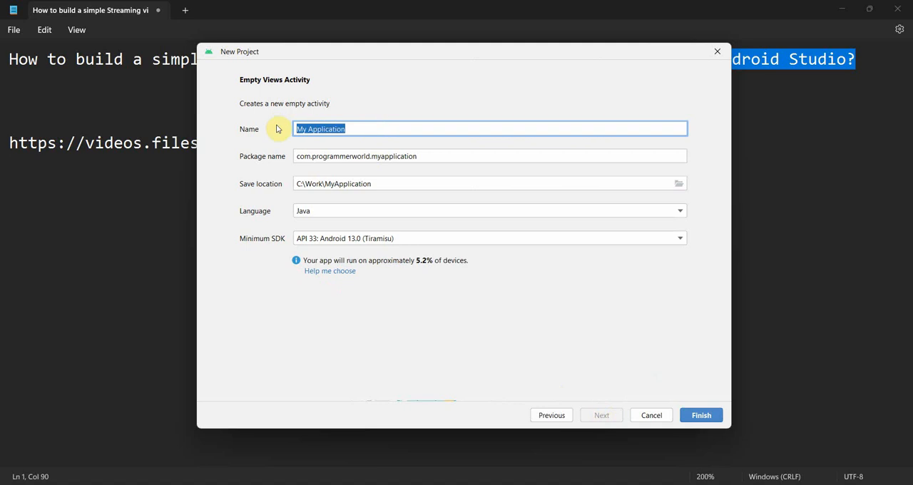
{"action": "type", "text": "A"}
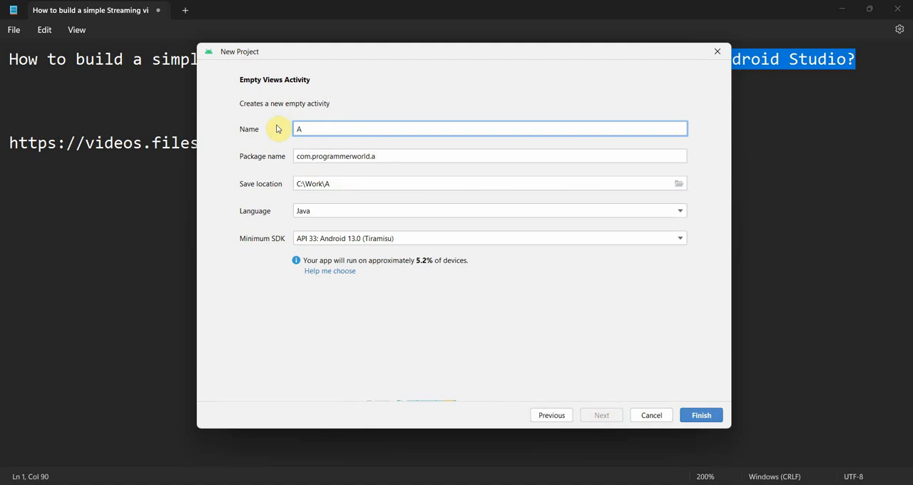
{"action": "type", "text": "Video"}
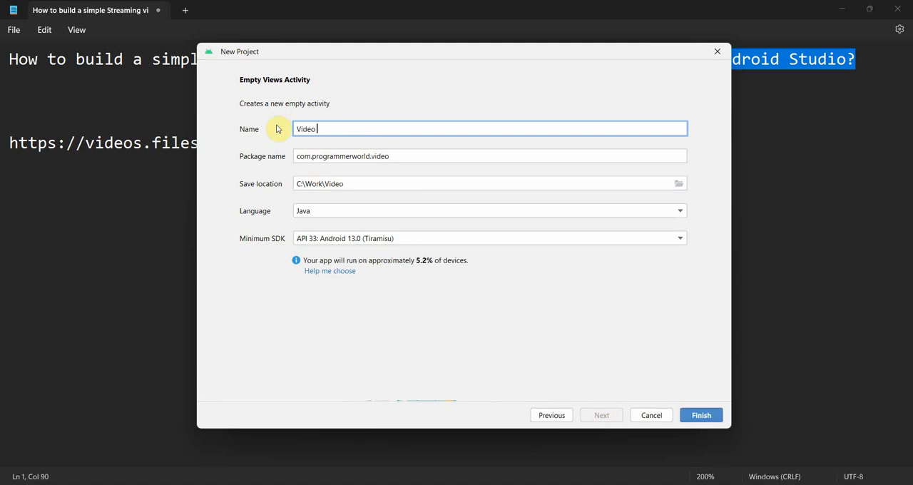
{"action": "type", "text": "Streaming App"}
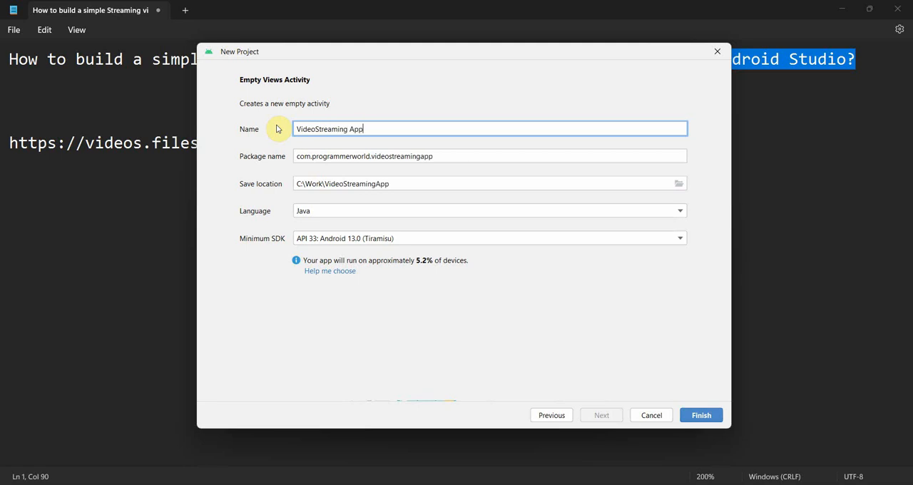
{"action": "type", "text": "for Android"}
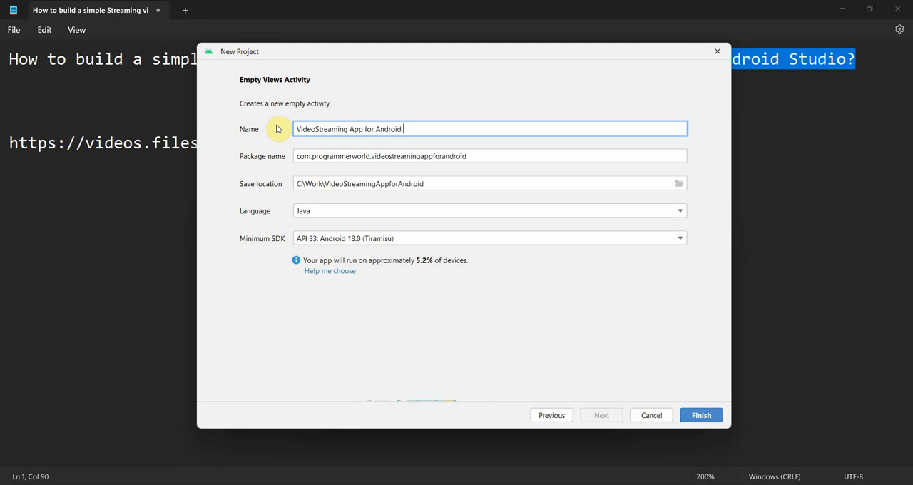
{"action": "type", "text": "TV"}
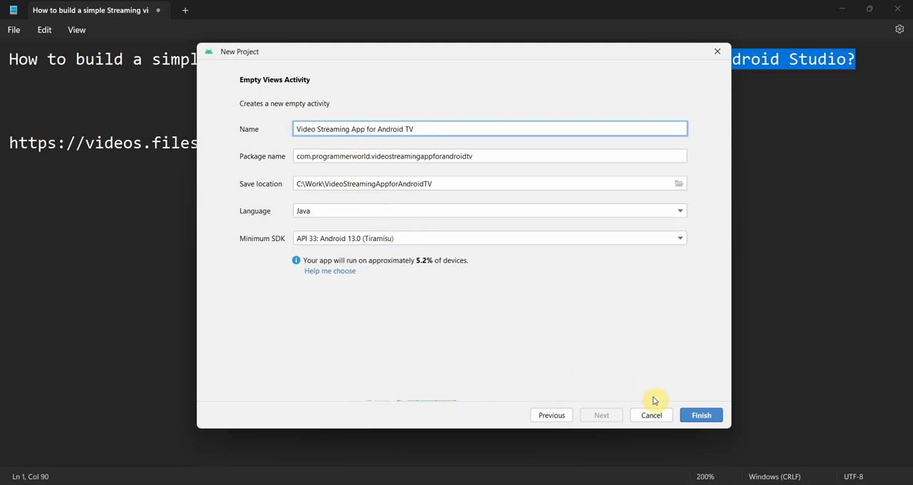
{"action": "left_click", "coordinate": [700, 414]}
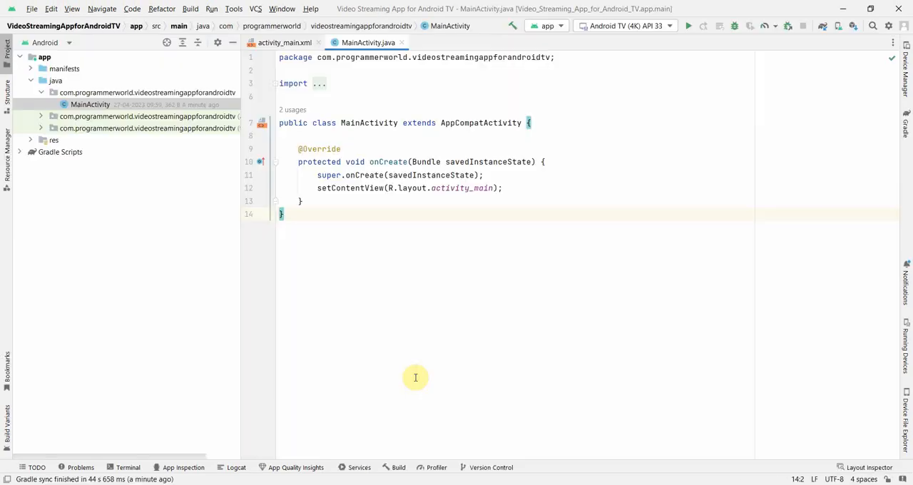
{"action": "mouse_move", "coordinate": [388, 90]}
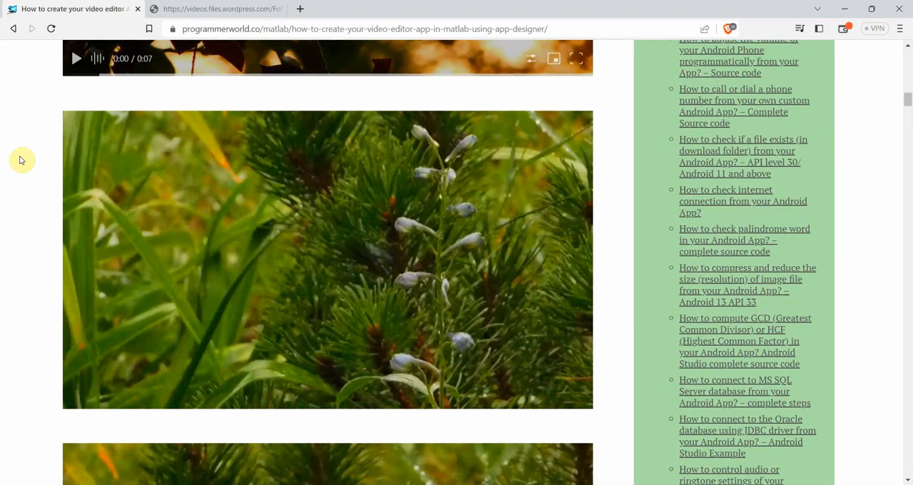
{"action": "scroll", "scroll_direction": "down", "scroll_amount": 3}
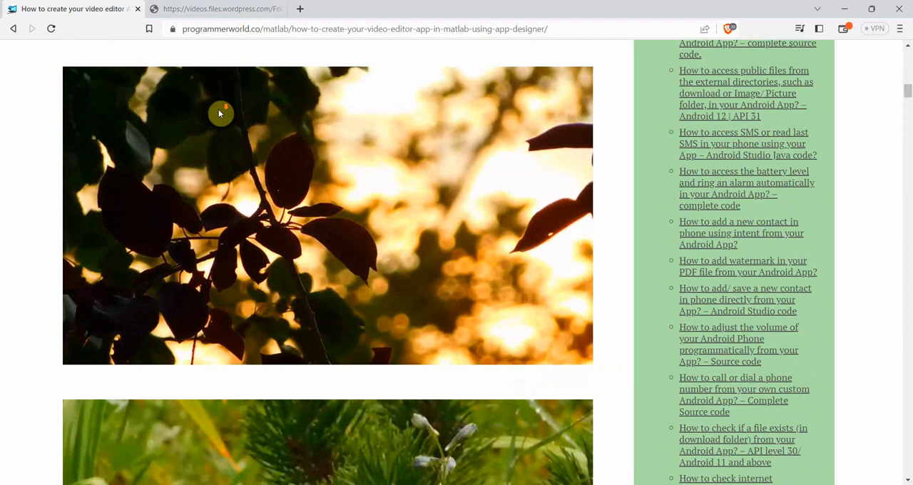
{"action": "scroll", "scroll_direction": "down", "scroll_amount": 3}
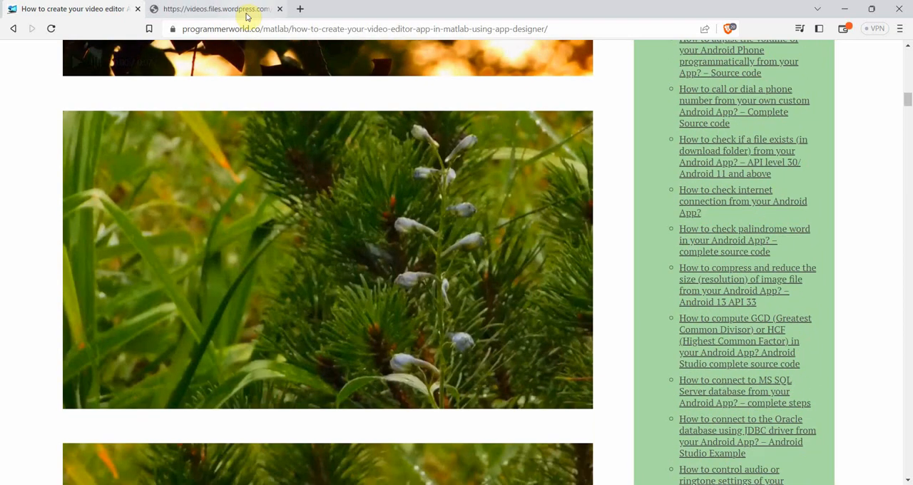
{"action": "mouse_move", "coordinate": [246, 9]}
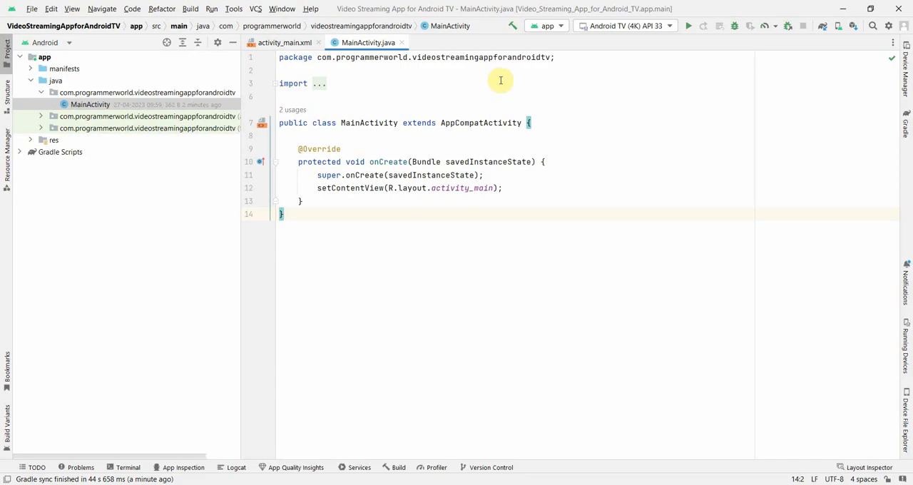
{"action": "mouse_move", "coordinate": [577, 39]}
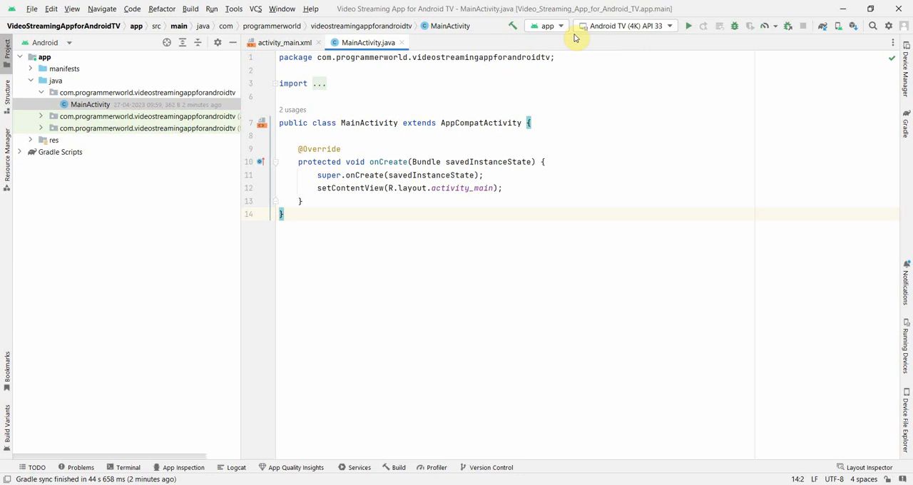
{"action": "left_click", "coordinate": [635, 25]}
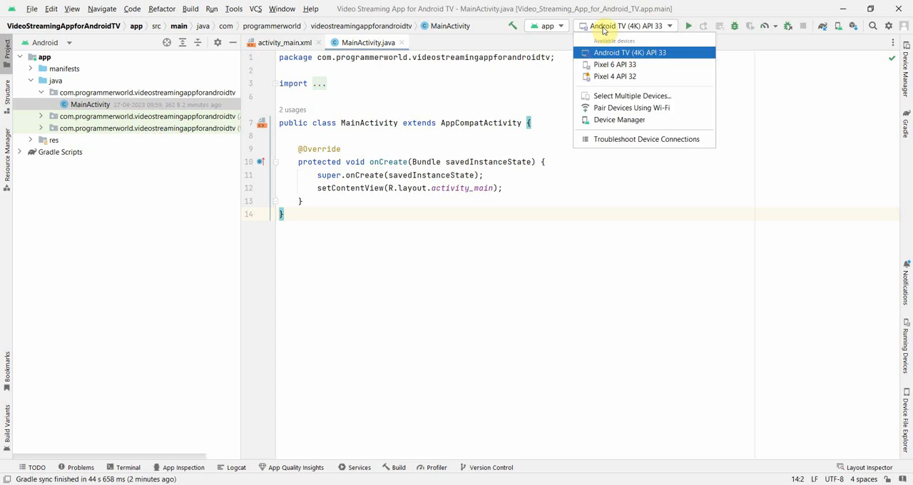
{"action": "mouse_move", "coordinate": [614, 65]}
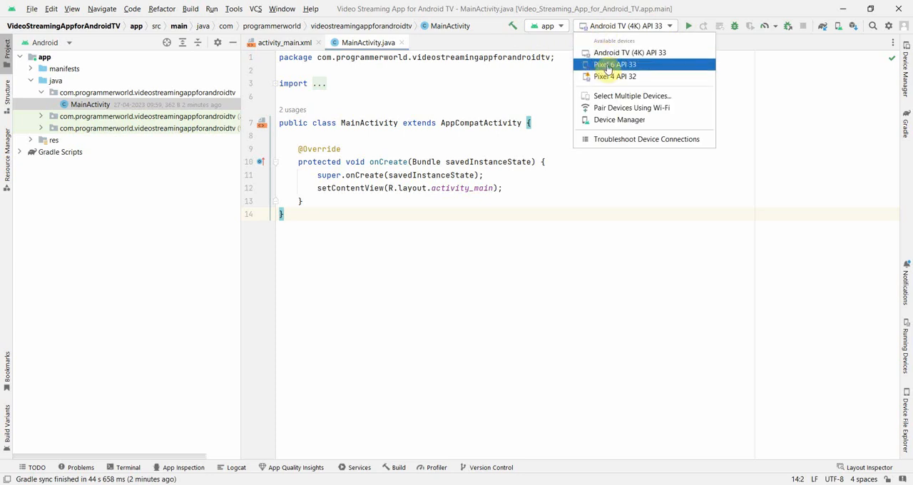
{"action": "mouse_move", "coordinate": [650, 52]}
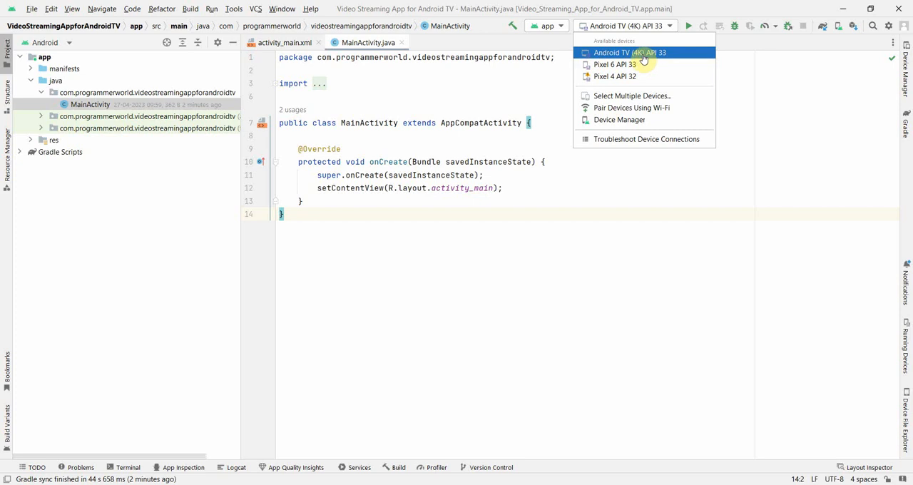
{"action": "mouse_move", "coordinate": [634, 89]}
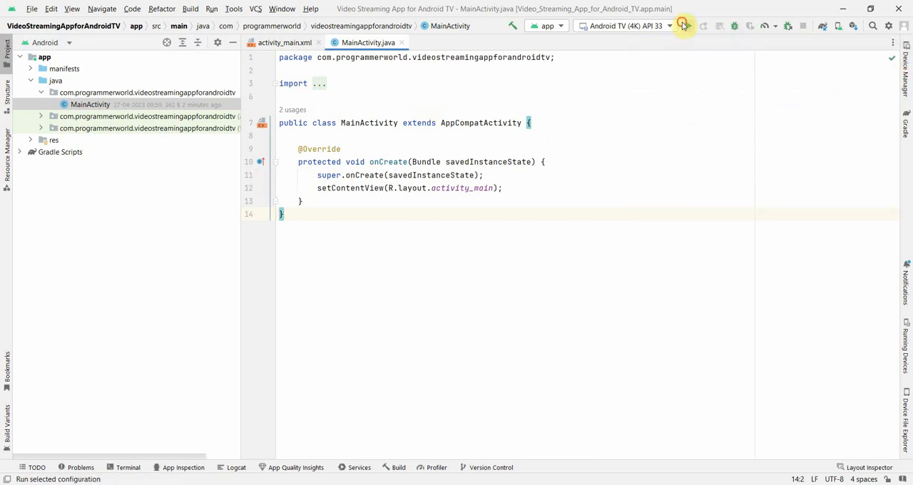
Step: Run the app on the TV emulator and add the INTERNET uses-permission to AndroidManifest.xml
{"action": "left_click", "coordinate": [684, 26]}
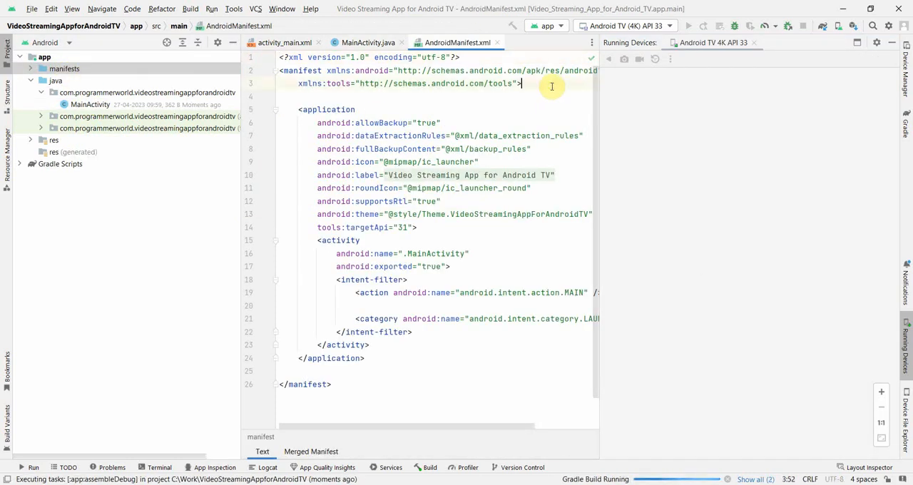
{"action": "type", "text": "<"}
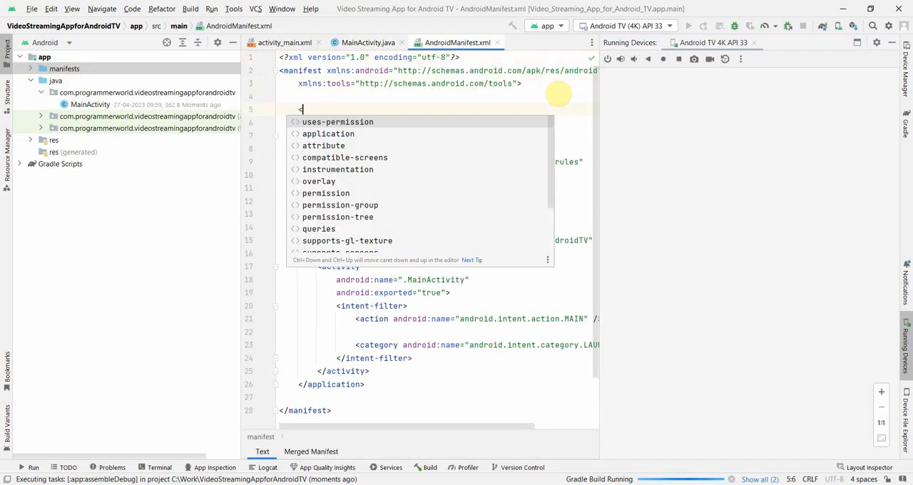
{"action": "type", "text": "uses-permission android:name=\"IN"}
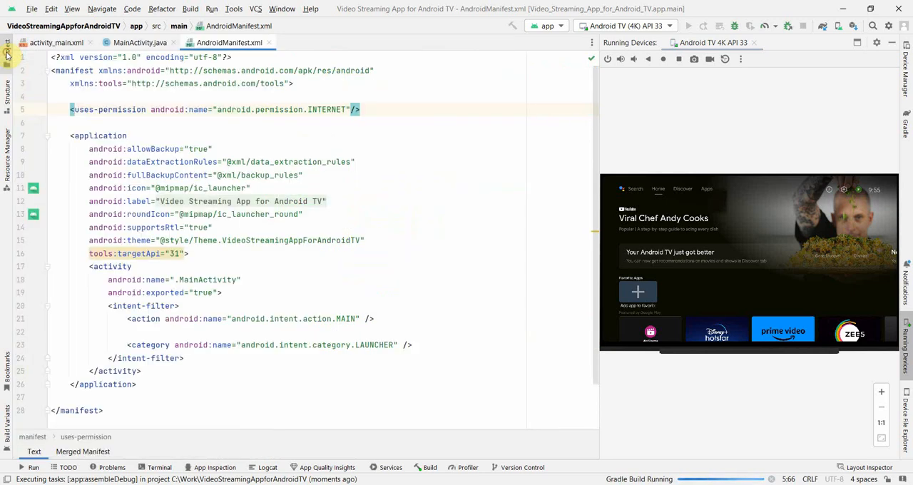
{"action": "mouse_move", "coordinate": [906, 364]}
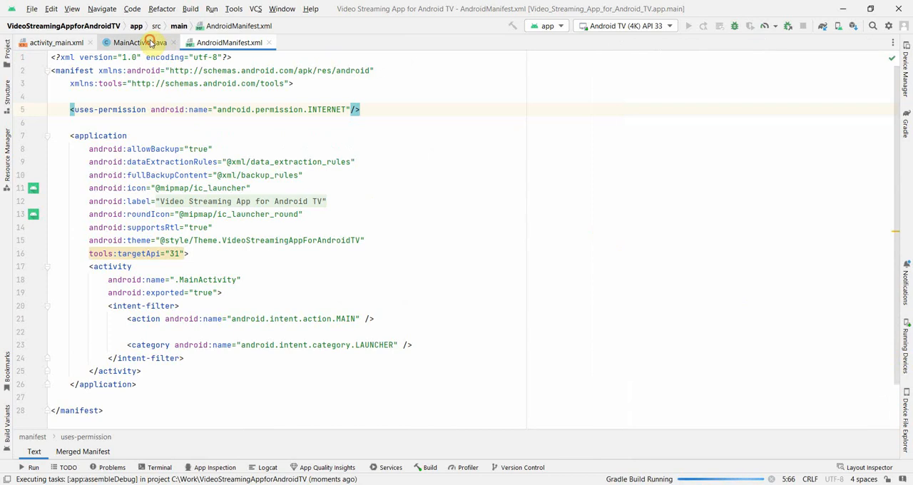
Step: Open activity_main.xml, preview it on the Android TV (4K) device, and enlarge the preview
{"action": "left_click", "coordinate": [150, 42]}
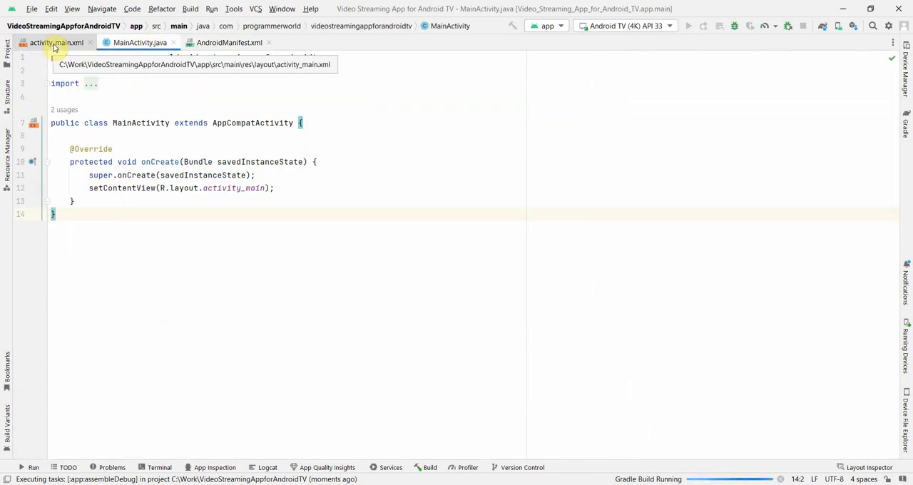
{"action": "left_click", "coordinate": [56, 42]}
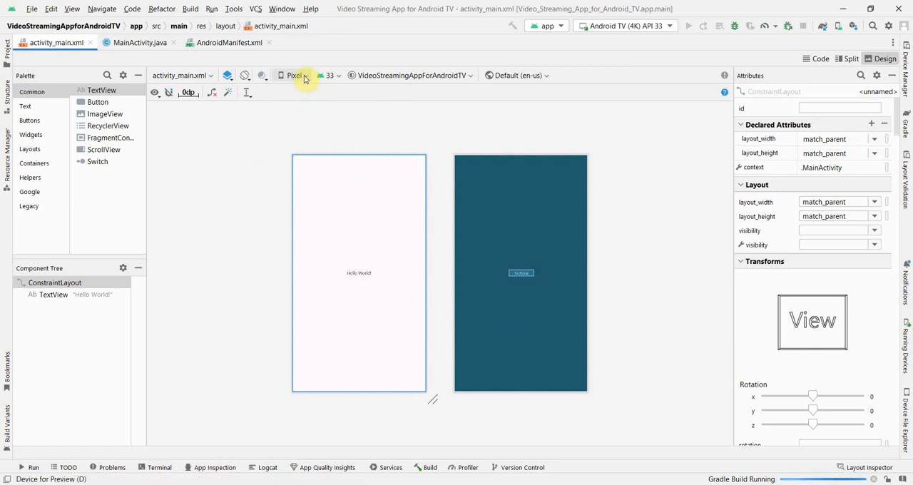
{"action": "left_click", "coordinate": [296, 75]}
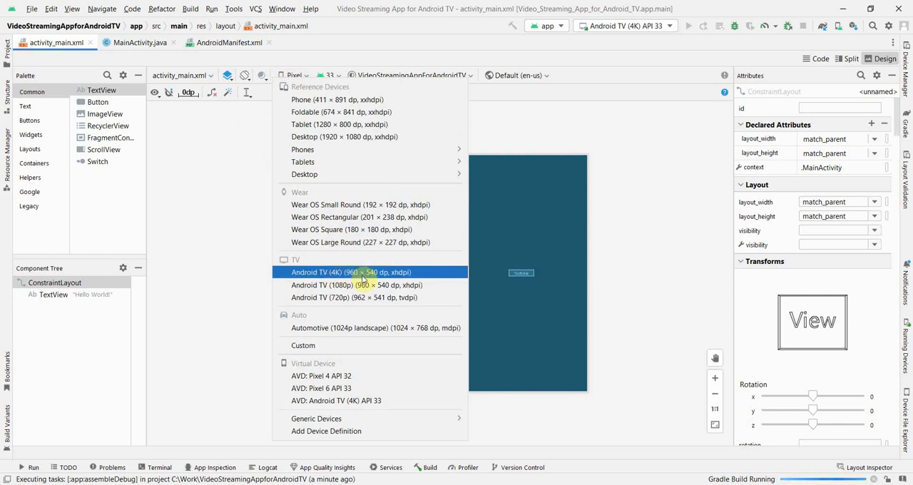
{"action": "left_click", "coordinate": [338, 271]}
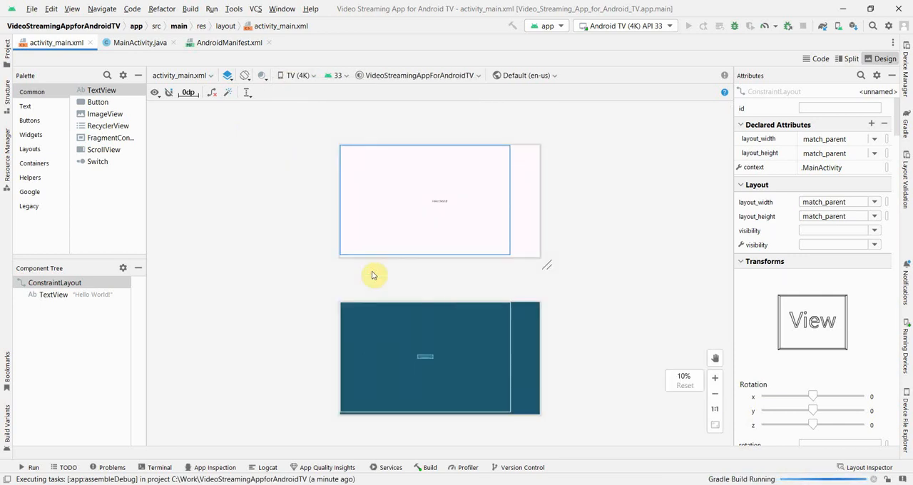
{"action": "left_click", "coordinate": [714, 378]}
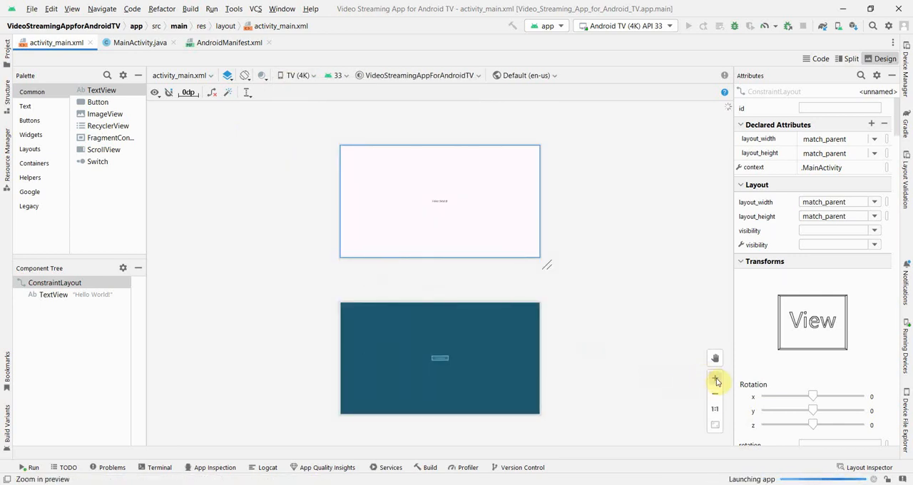
{"action": "left_click", "coordinate": [695, 25]}
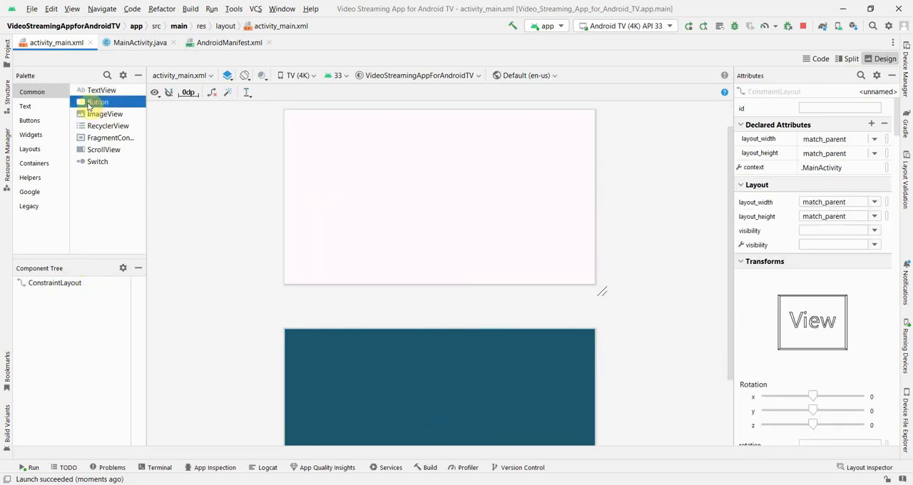
Step: Place a Play Video button at the top and add a WebView from the Palette below it
{"action": "left_click_drag", "start_coordinate": [98, 101], "coordinate": [381, 136]}
{"action": "type", "text": "Play Video"}
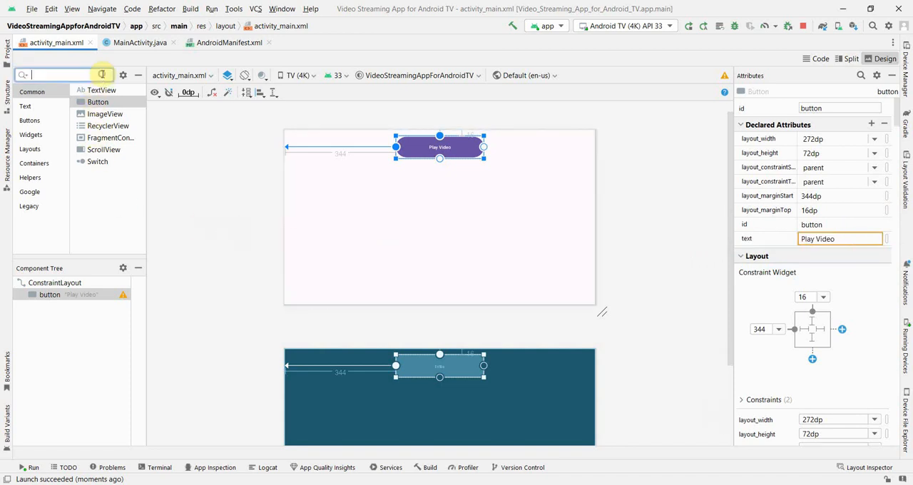
{"action": "type", "text": "webv"}
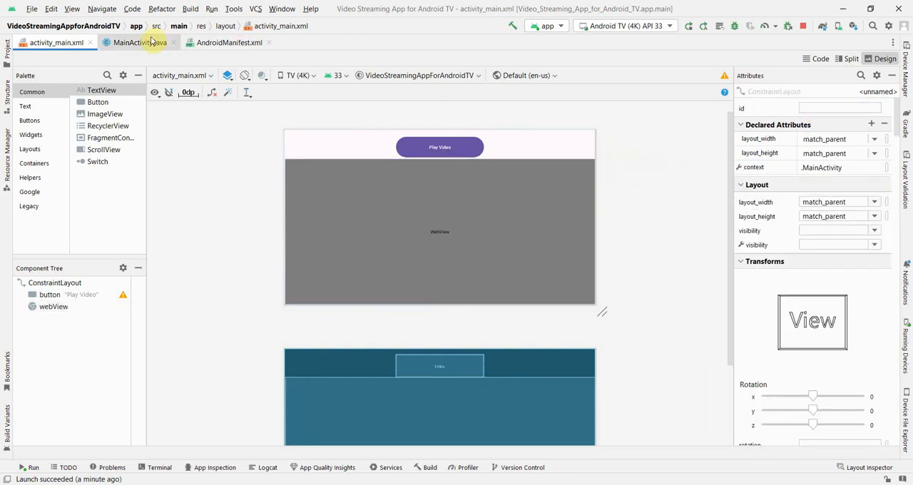
Step: Add an empty public void buttonPlayVideo(View view) method to MainActivity.java
{"action": "left_click", "coordinate": [132, 42]}
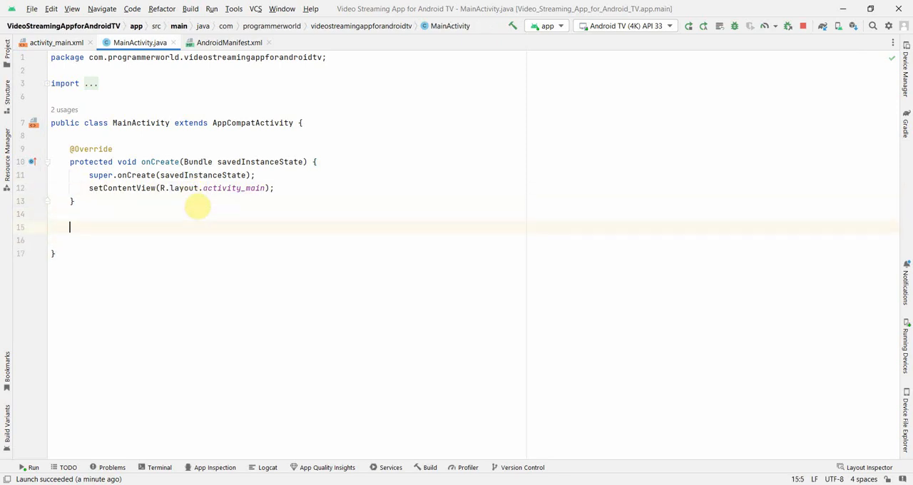
{"action": "type", "text": "public_voi"}
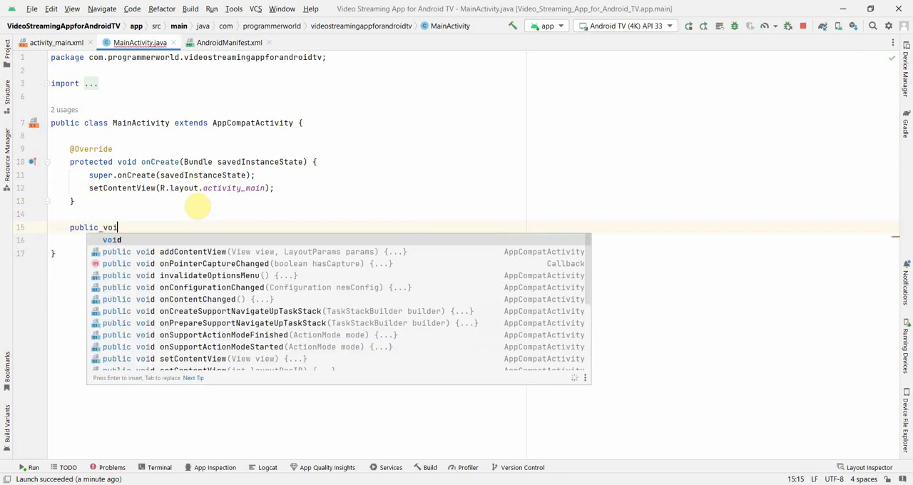
{"action": "type", "text": "d_buttonPlay"}
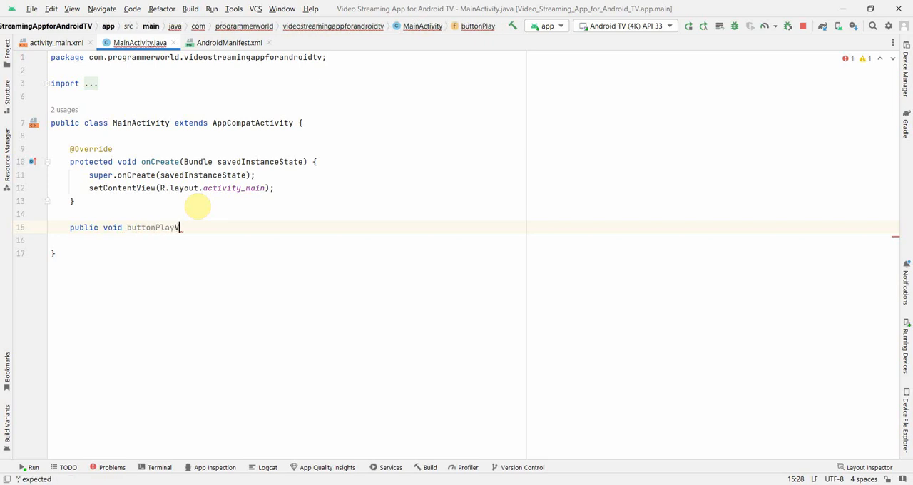
{"action": "type", "text": "Video()"}
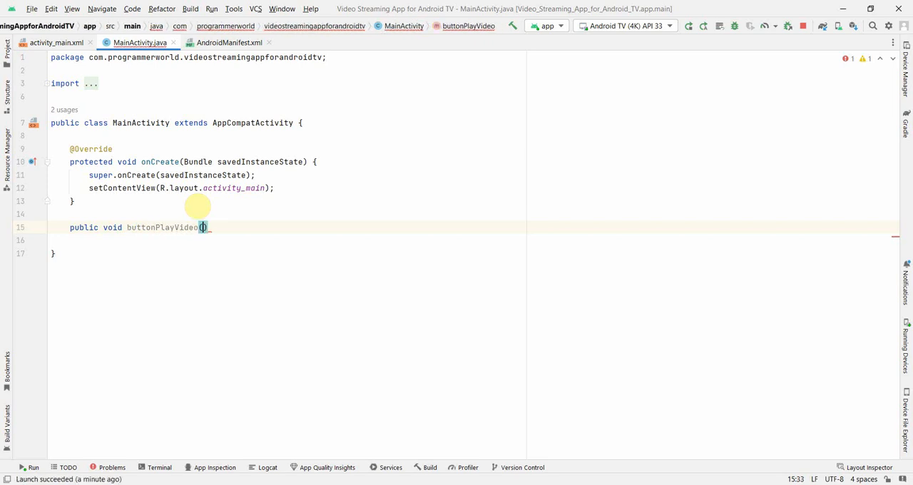
{"action": "type", "text": "View view"}
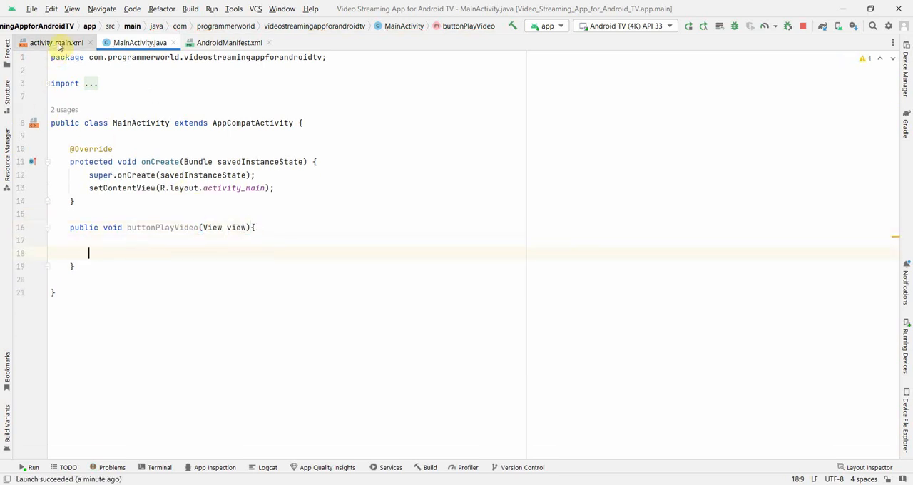
Step: Set the Play Video button's onClick attribute to buttonPlayVideo in activity_main.xml
{"action": "left_click", "coordinate": [55, 43]}
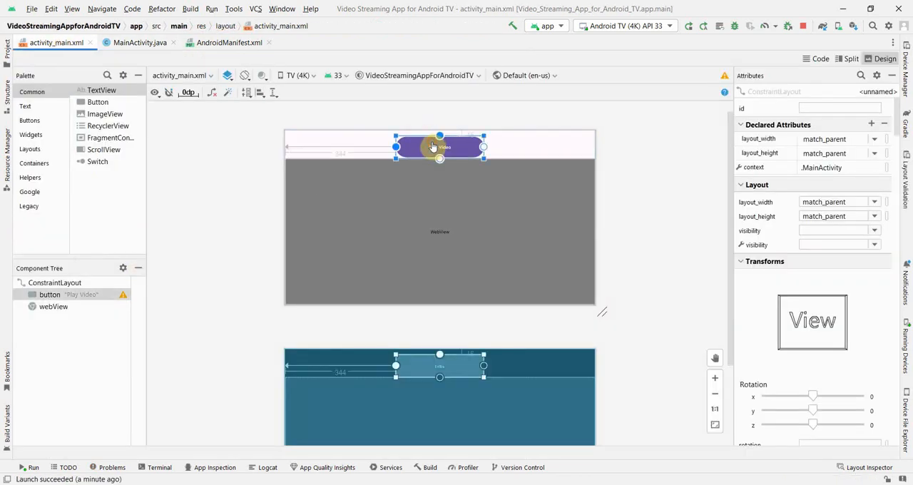
{"action": "left_click", "coordinate": [433, 147]}
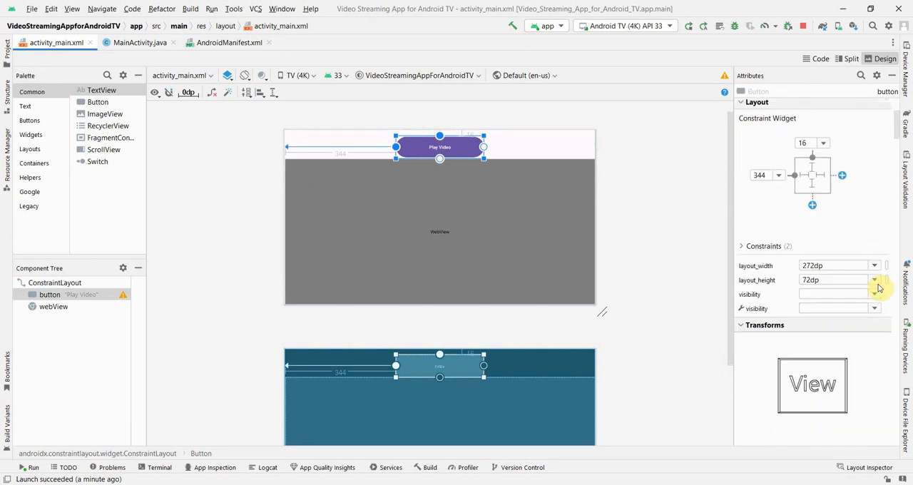
{"action": "scroll", "scroll_direction": "down", "scroll_amount": 3}
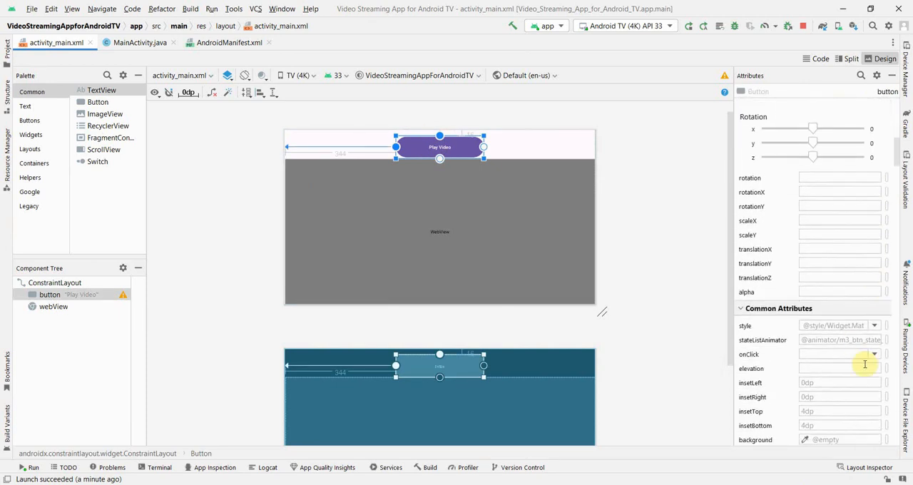
{"action": "type", "text": "buttonPlayVideo"}
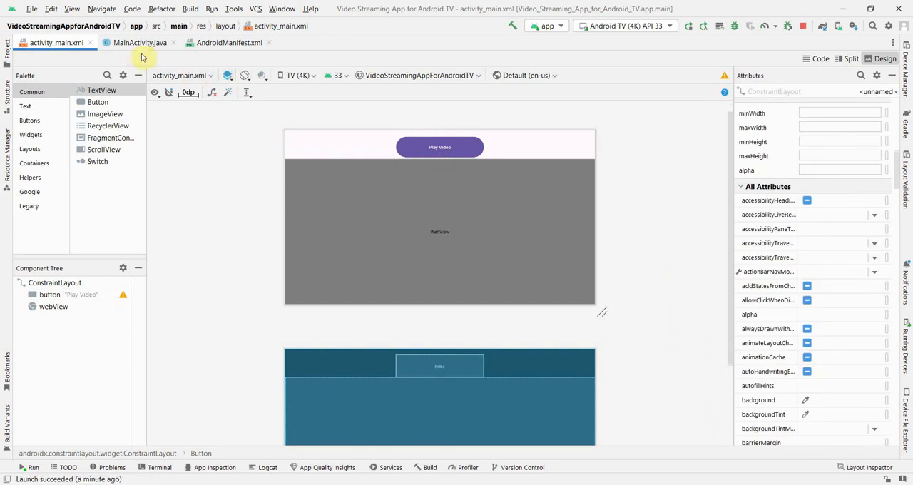
{"action": "left_click", "coordinate": [138, 42]}
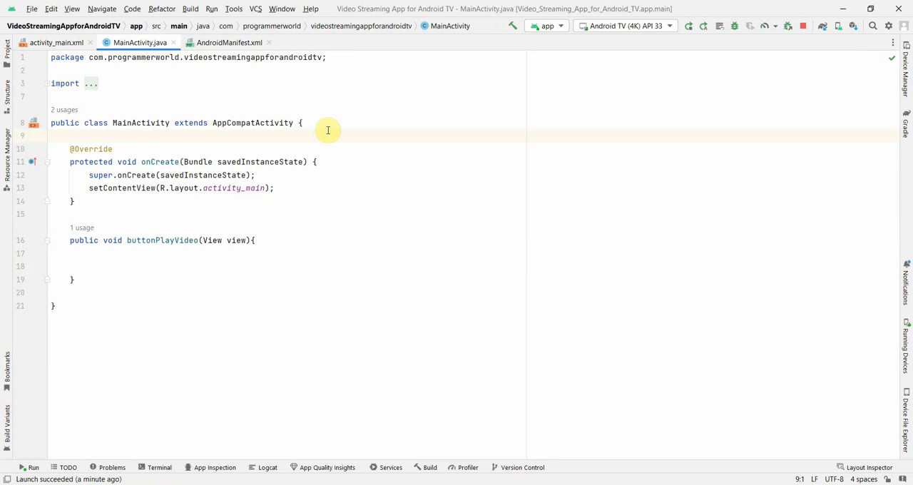
Step: Declare a WebView field, bind it via findViewById, load the samplevideos2_hd.mp4 URL, and run
{"action": "type", "text": "private WebView webView"}
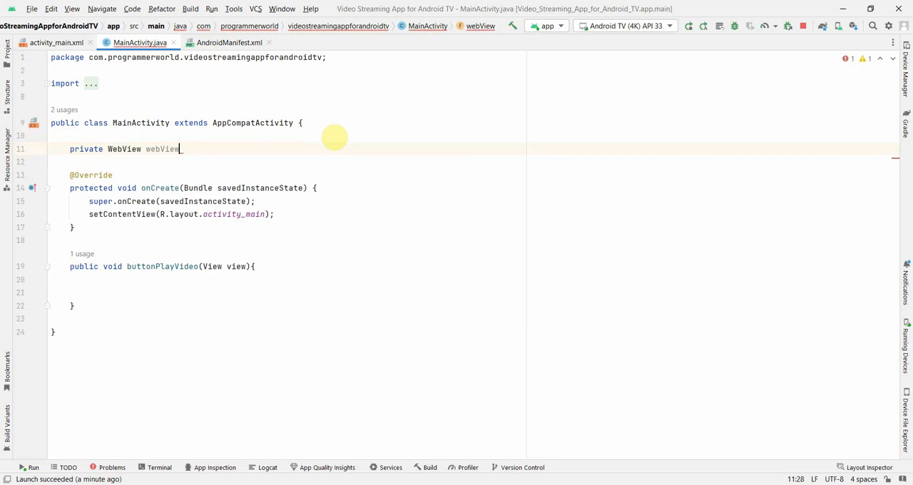
{"action": "left_click", "coordinate": [182, 214]}
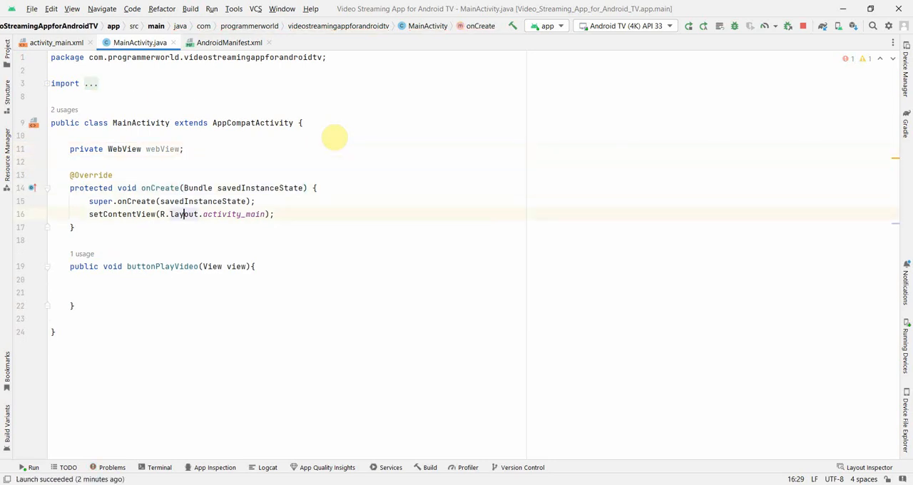
{"action": "type", "text": "webView"}
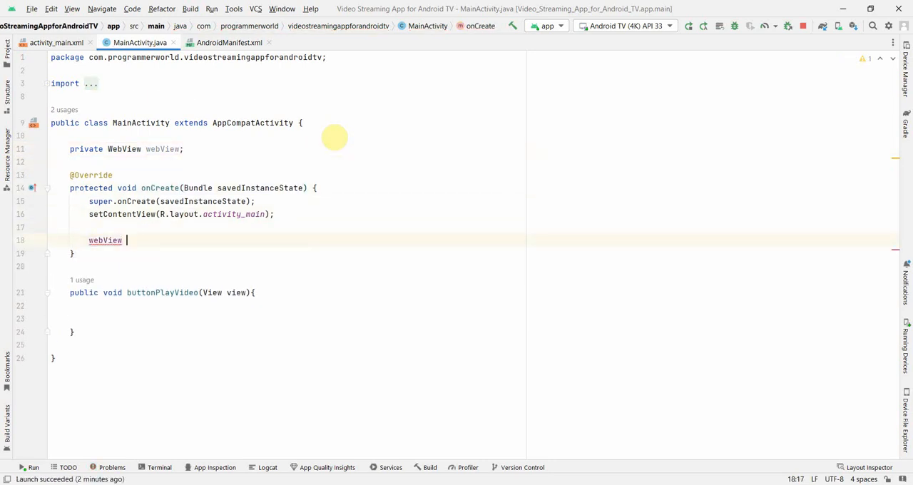
{"action": "type", "text": "= findViewById(R.id.webView);"}
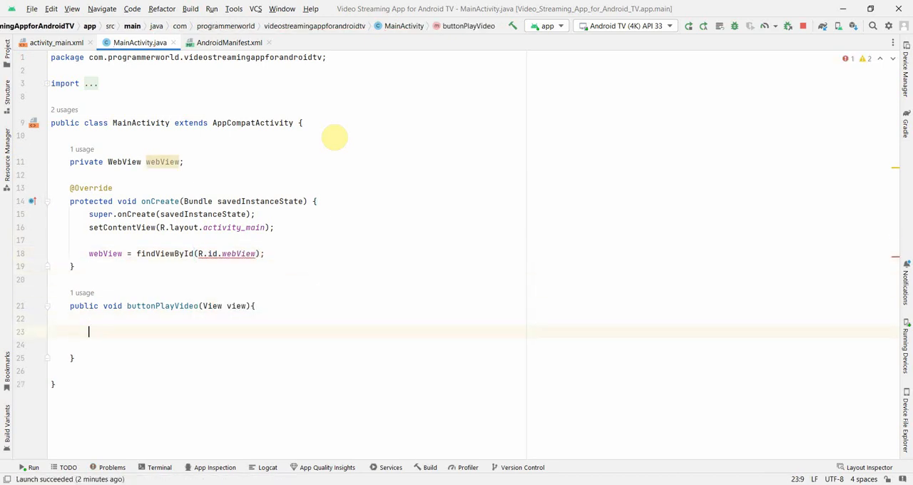
{"action": "type", "text": "webView.loadUrl(\"https://videos.files.wordpress.com/Fo0X2qAf/samplevideos2_hd.mp4\");"}
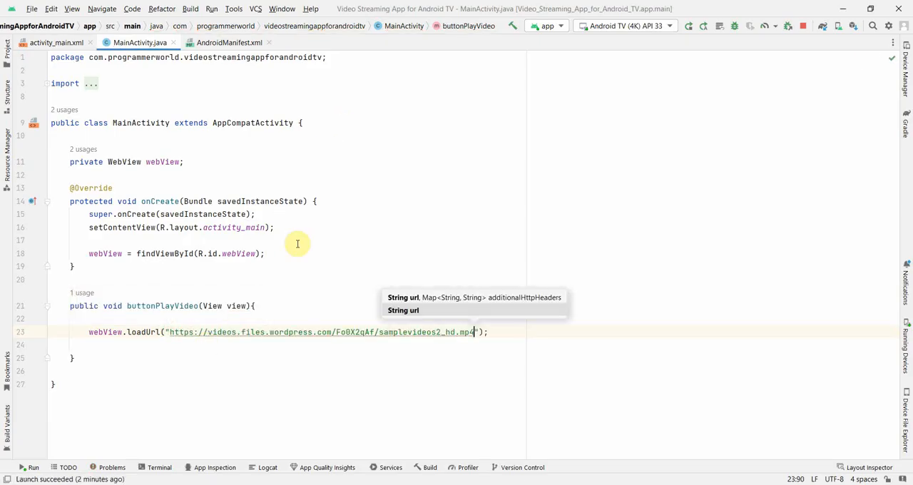
{"action": "left_click", "coordinate": [691, 25]}
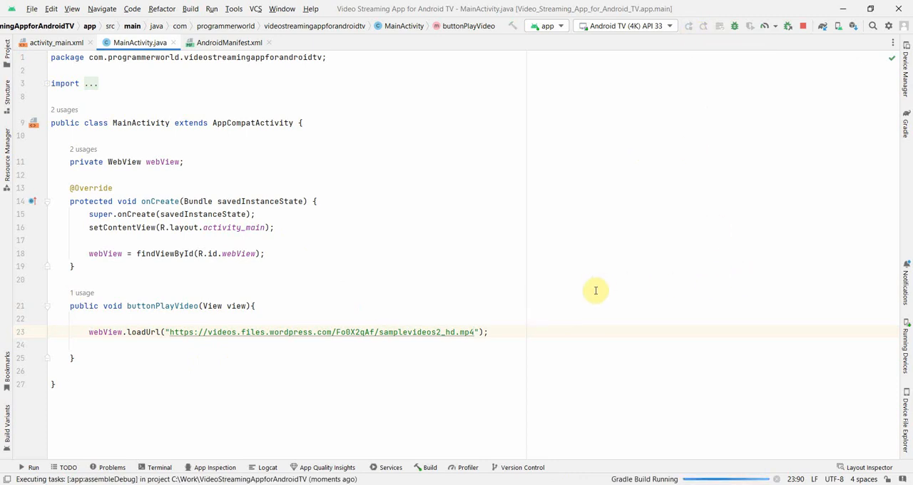
{"action": "mouse_move", "coordinate": [702, 26]}
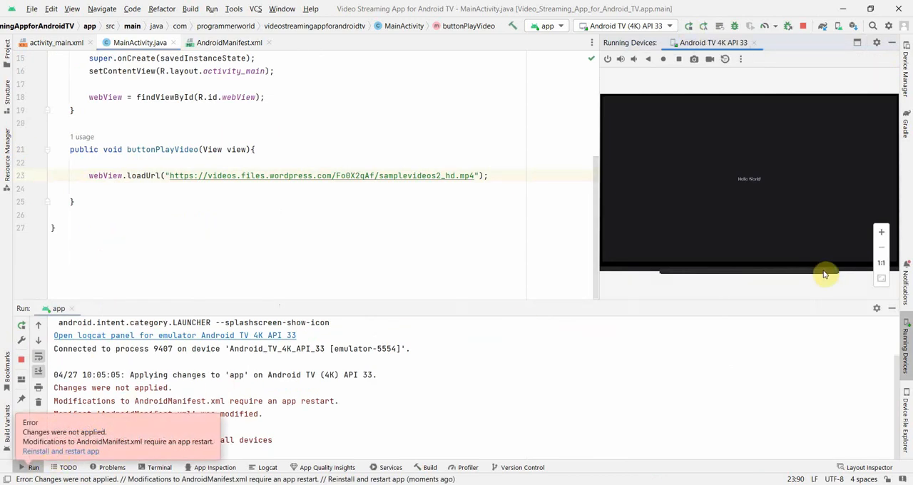
Step: Dismiss the 'Changes were not applied' error and run 'app' on the emulator again
{"action": "left_click", "coordinate": [690, 26]}
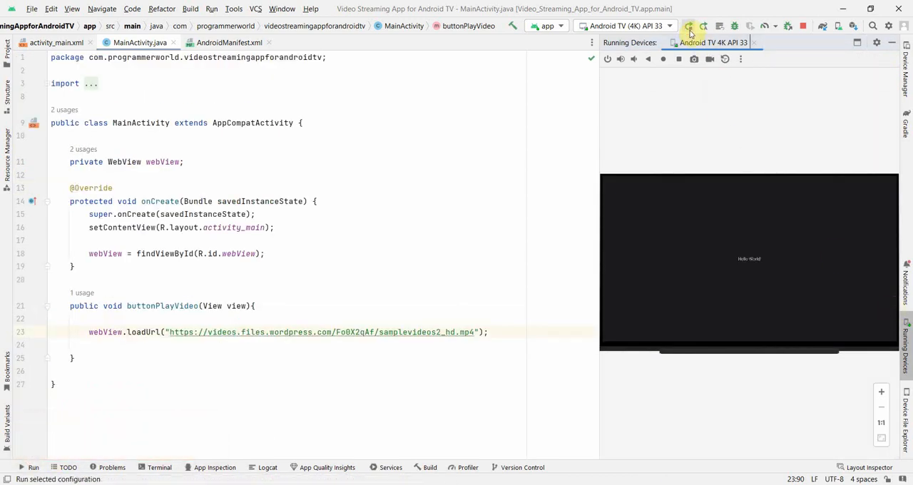
{"action": "left_click", "coordinate": [692, 26]}
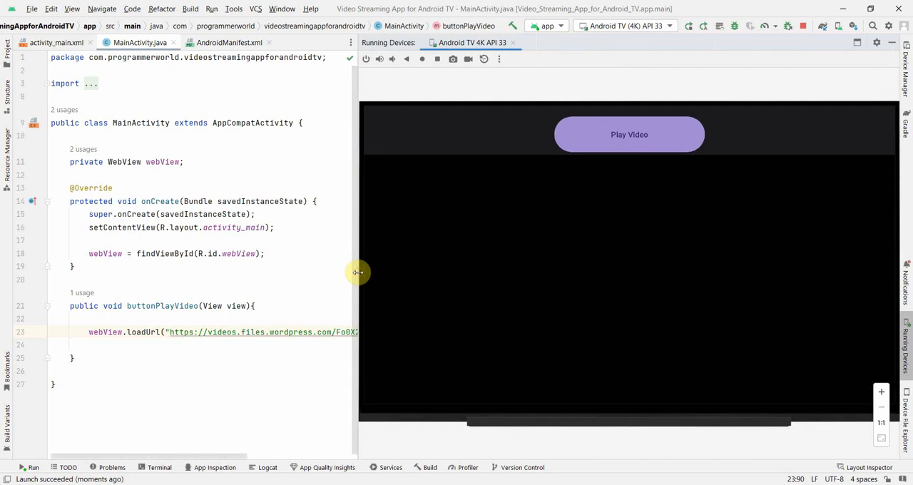
{"action": "mouse_move", "coordinate": [621, 148]}
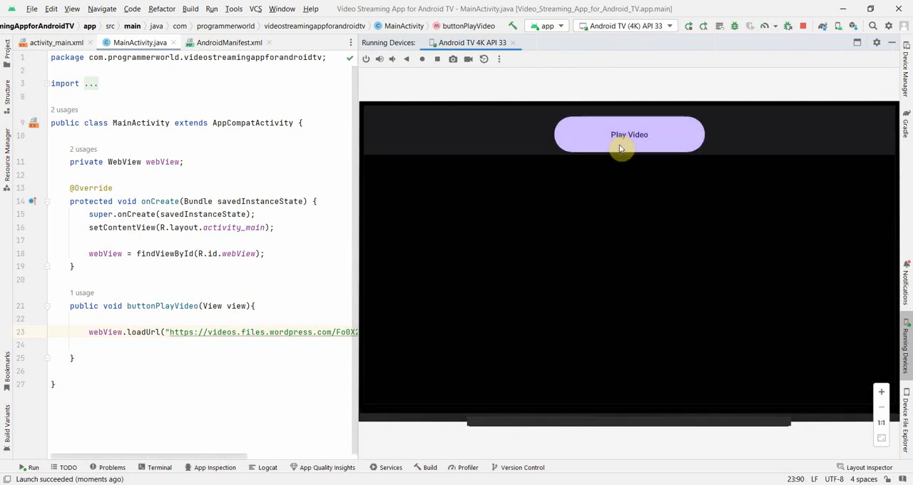
Step: Tap Play Video in the emulator app, then start playback of the sample video
{"action": "left_click", "coordinate": [629, 134]}
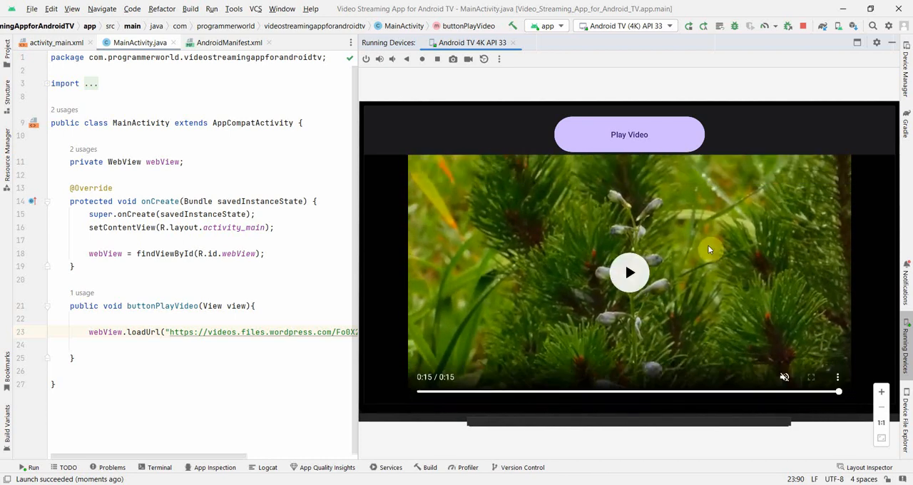
{"action": "mouse_move", "coordinate": [727, 325]}
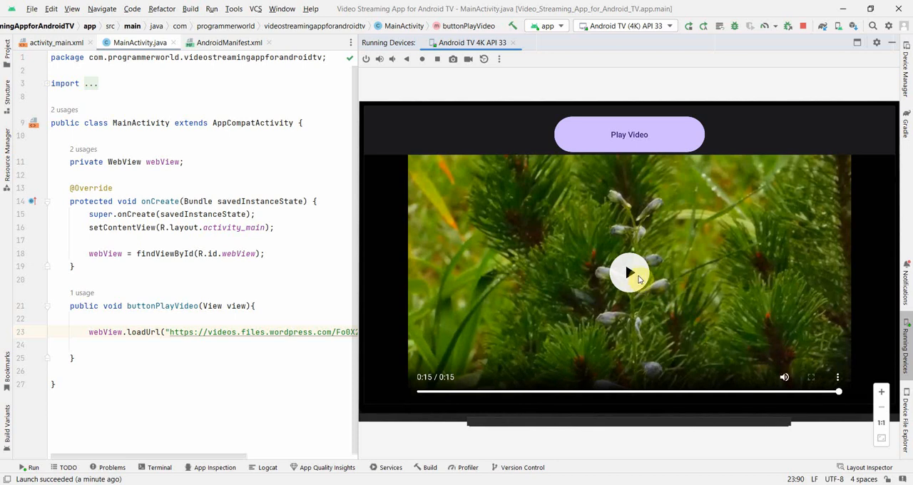
{"action": "left_click", "coordinate": [630, 273]}
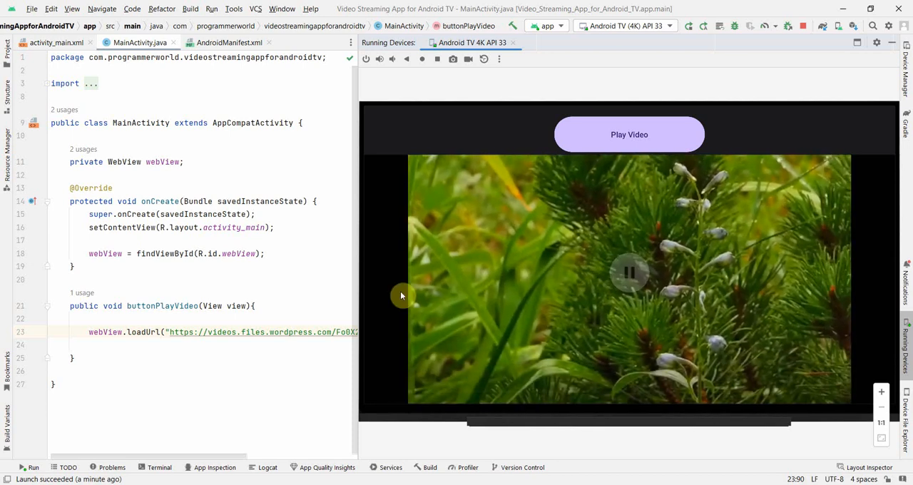
{"action": "mouse_move", "coordinate": [468, 275]}
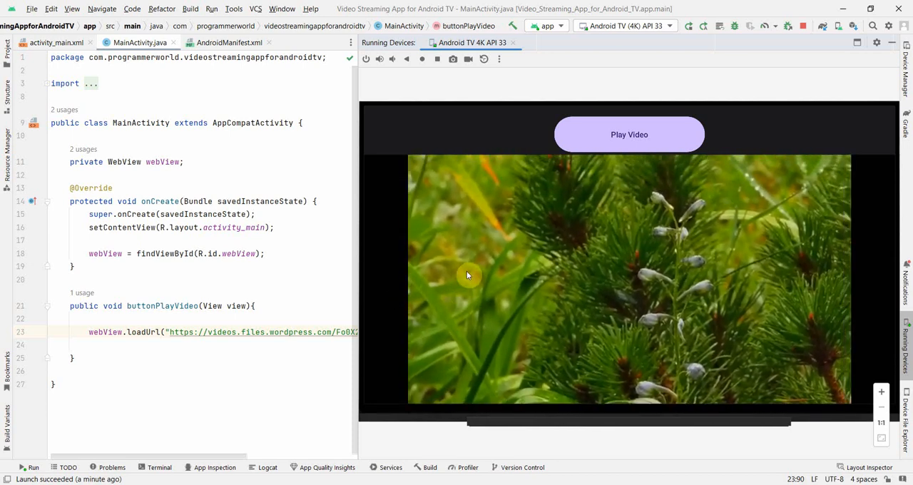